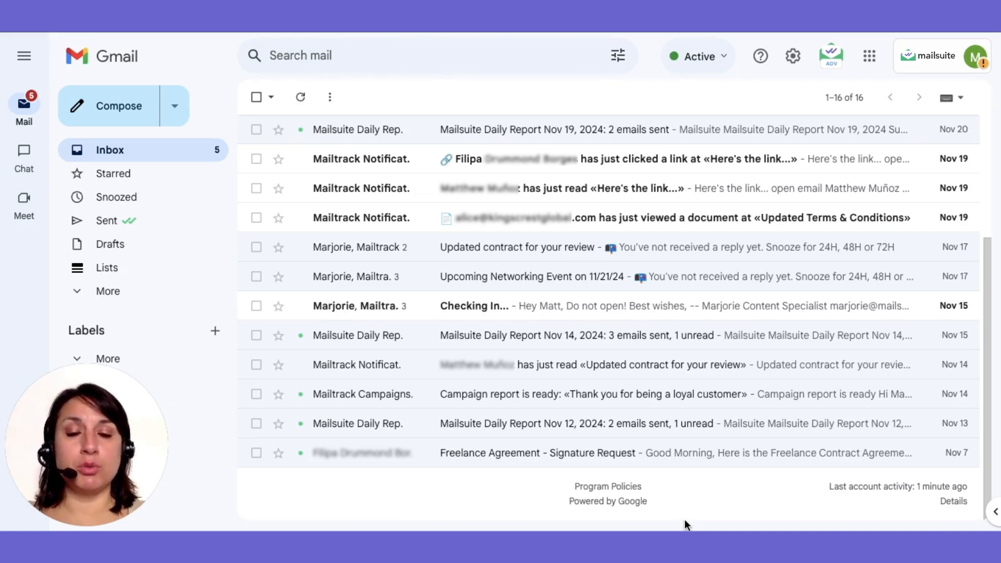
mouse_move(644, 335)
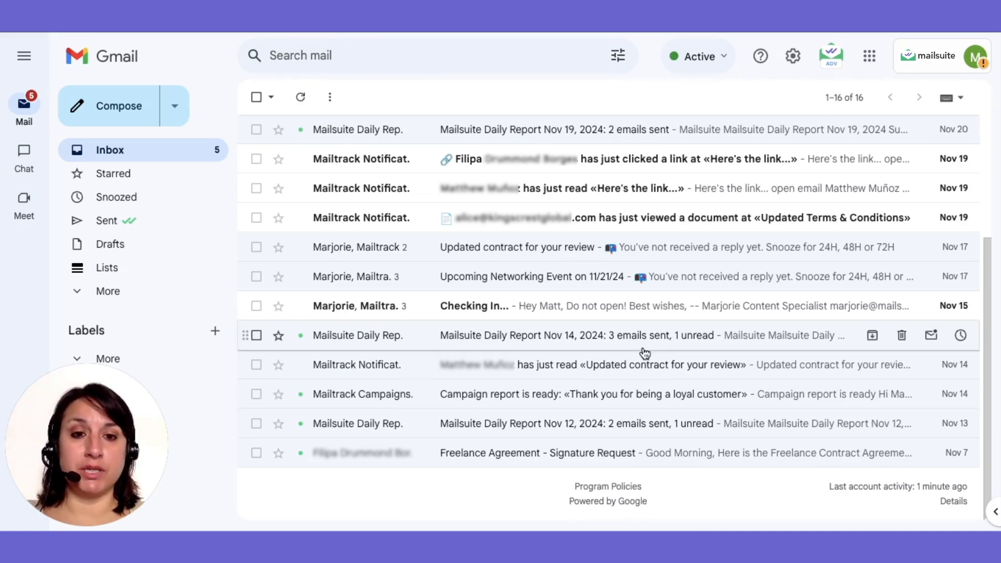
Open Marjorie's 'Checking In...' thread and reach its Mailtrack not-opened and no-reply reminders.
left_click(475, 305)
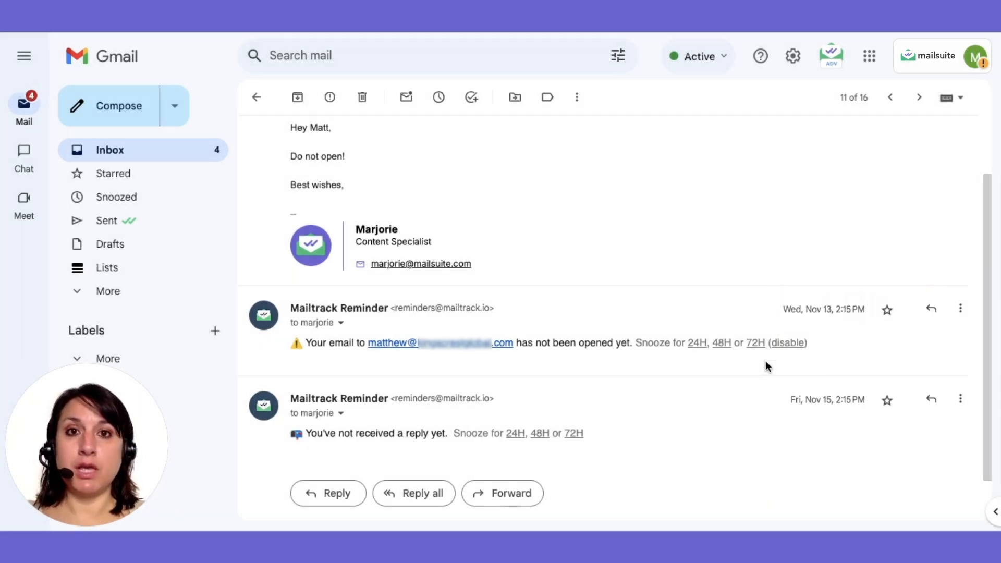
scroll("down", 3)
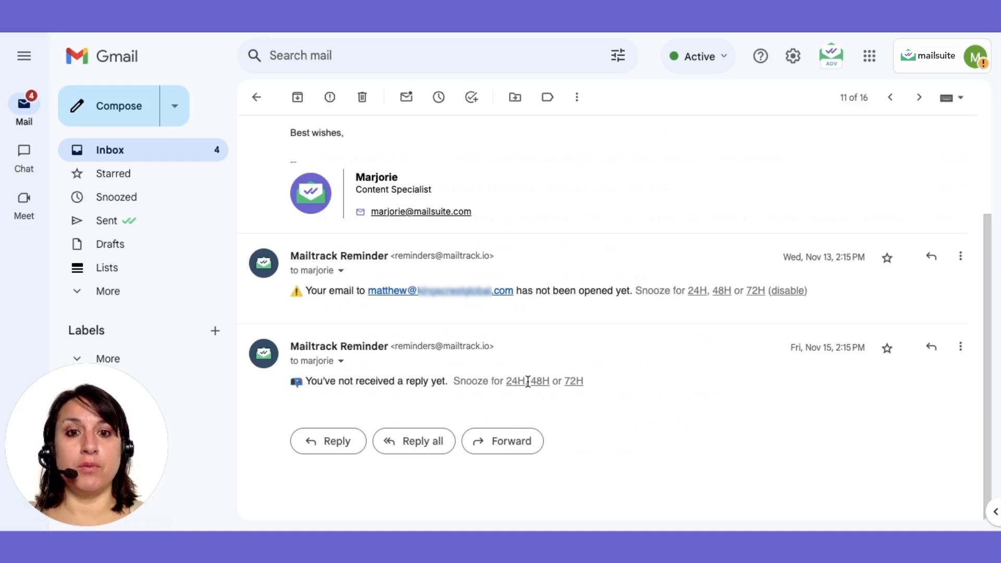
Return to the inbox, leaving the 'Checking In...' thread marked as read.
left_click(256, 97)
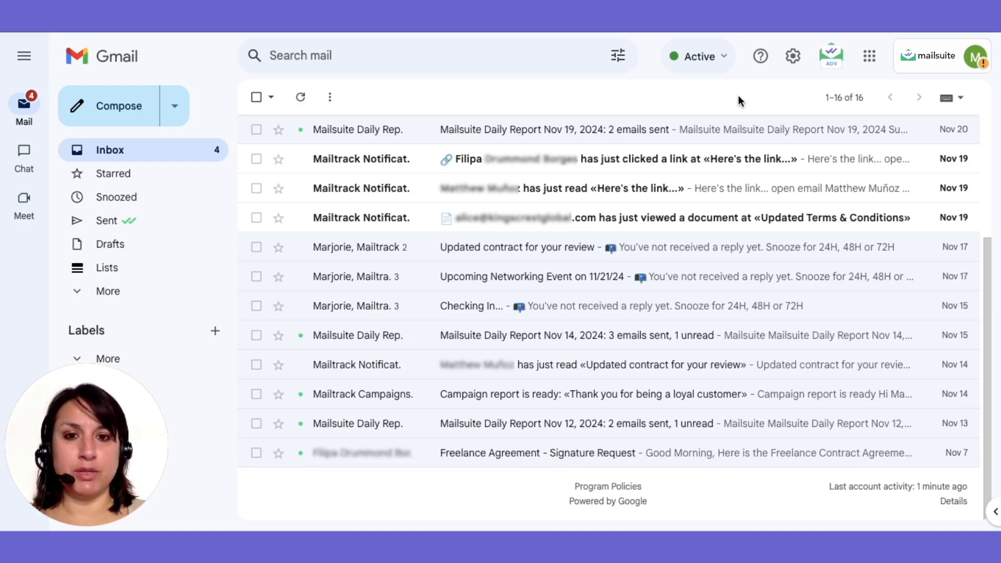
mouse_move(831, 55)
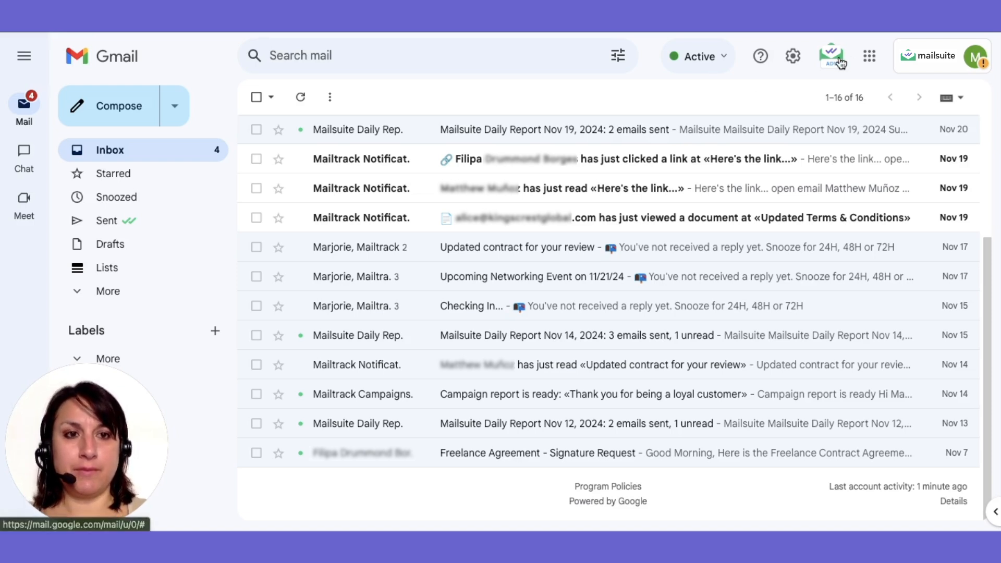
Reach Mailsuite's Settings and Privacy page from the Mailsuite header menu.
left_click(831, 56)
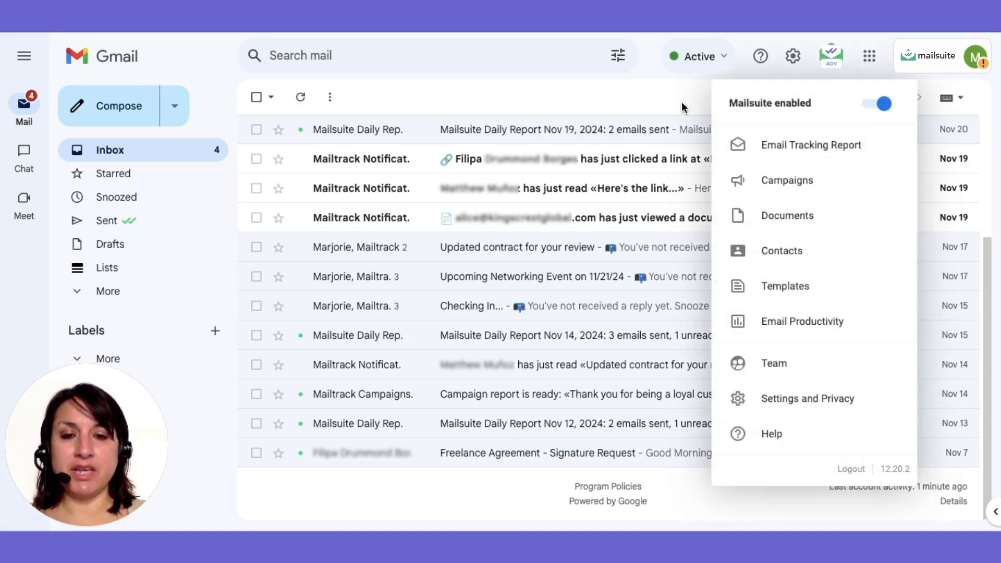
mouse_move(825, 306)
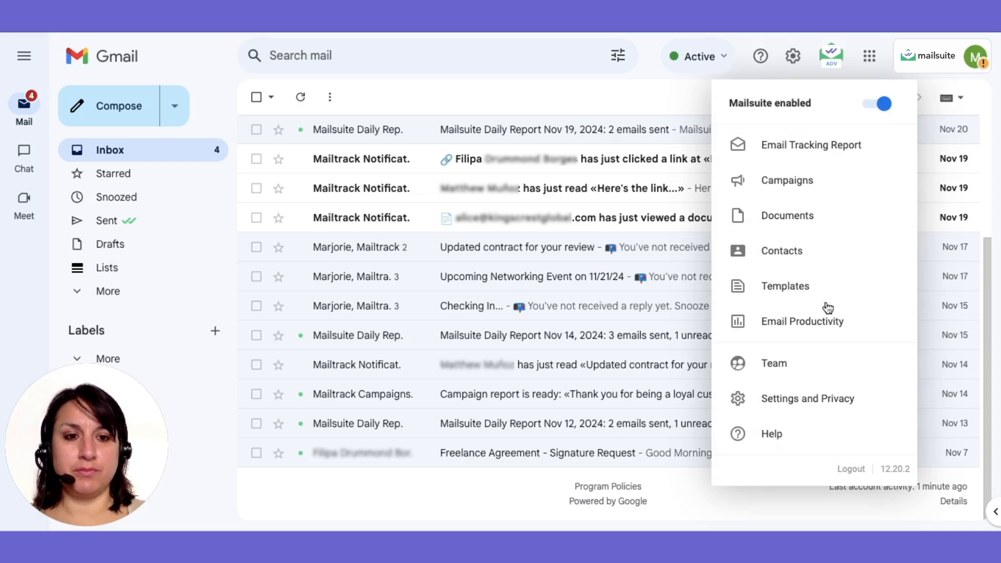
left_click(807, 397)
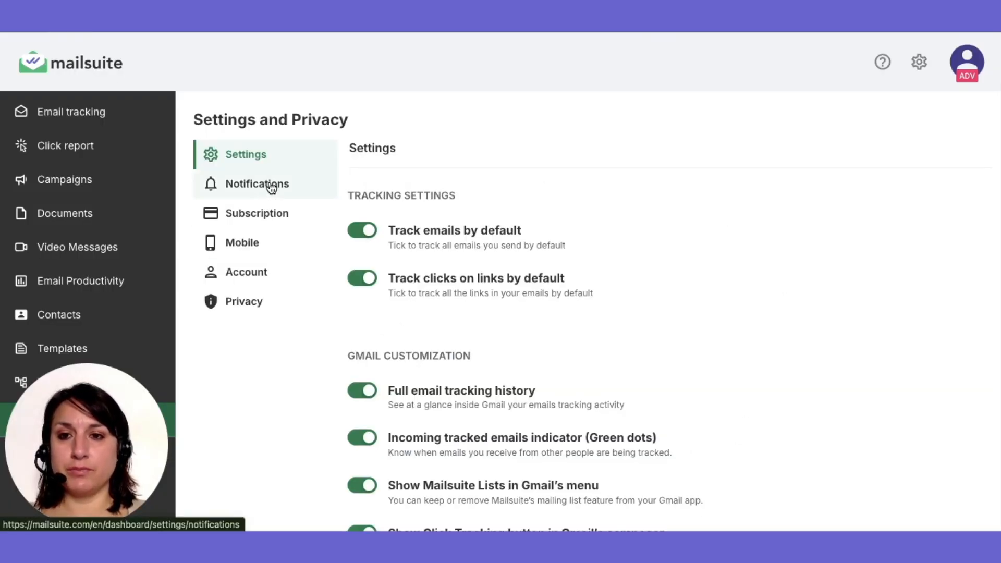
Enable email alerts for unopened and no-reply emails in Notifications and save the settings.
left_click(257, 184)
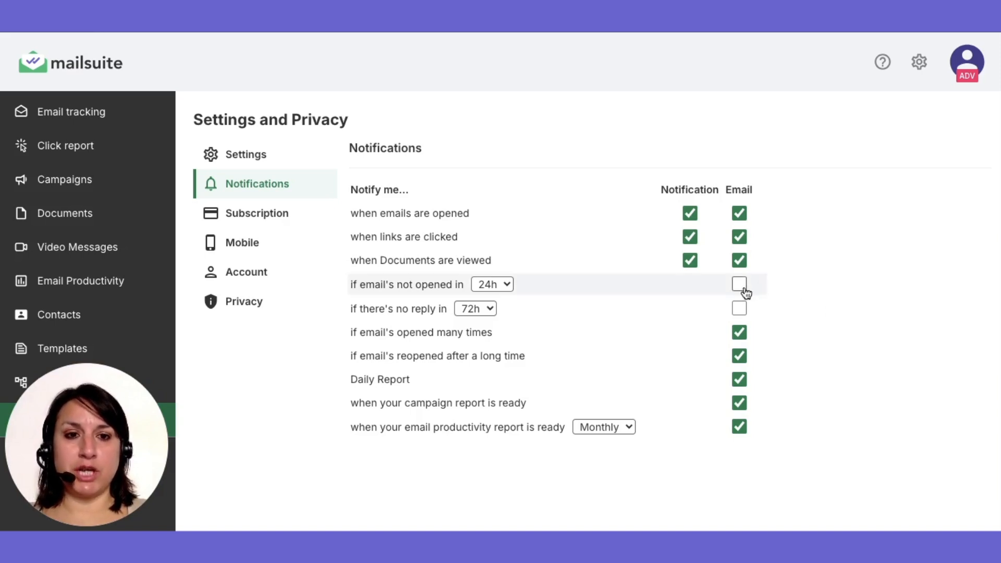
left_click(739, 283)
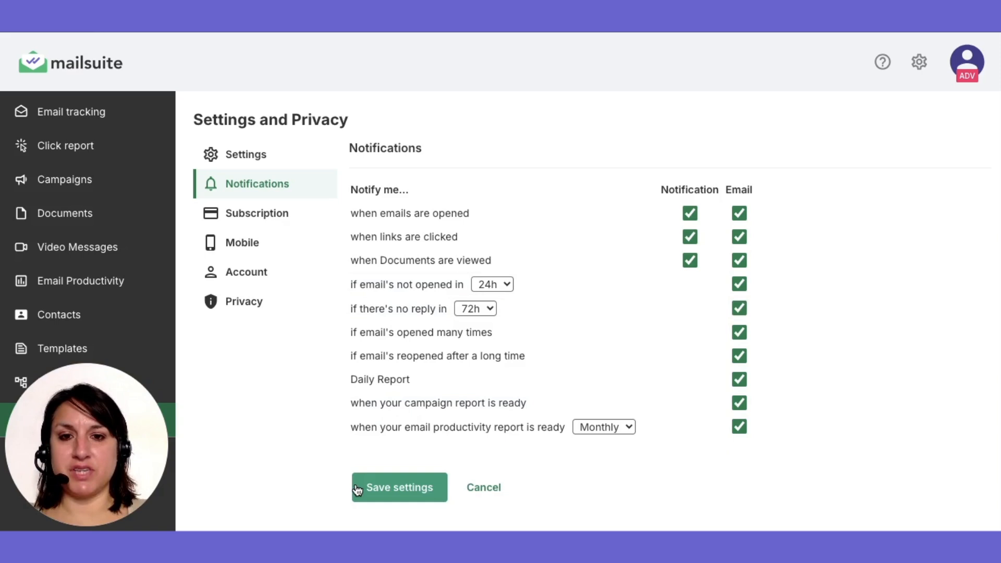
left_click(399, 487)
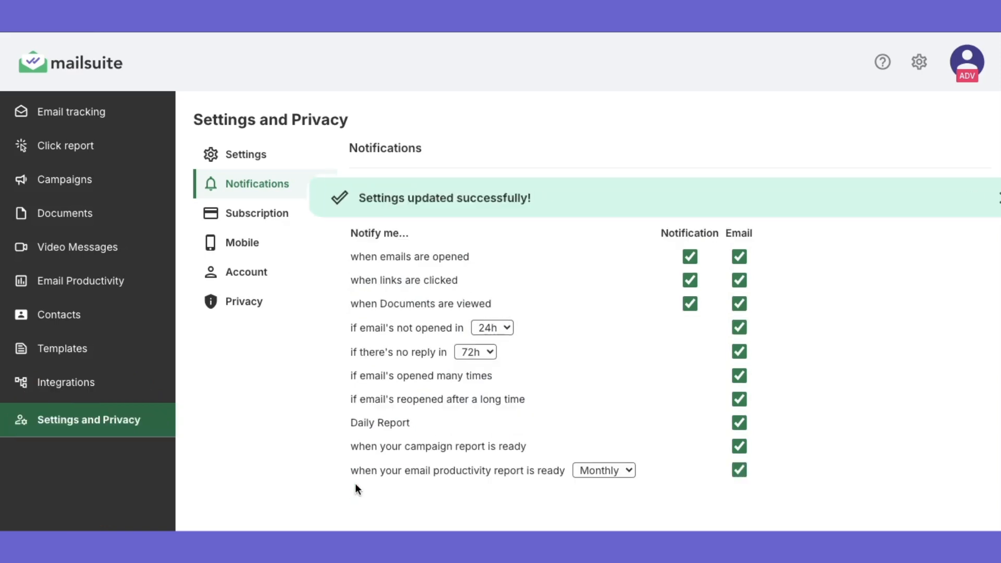